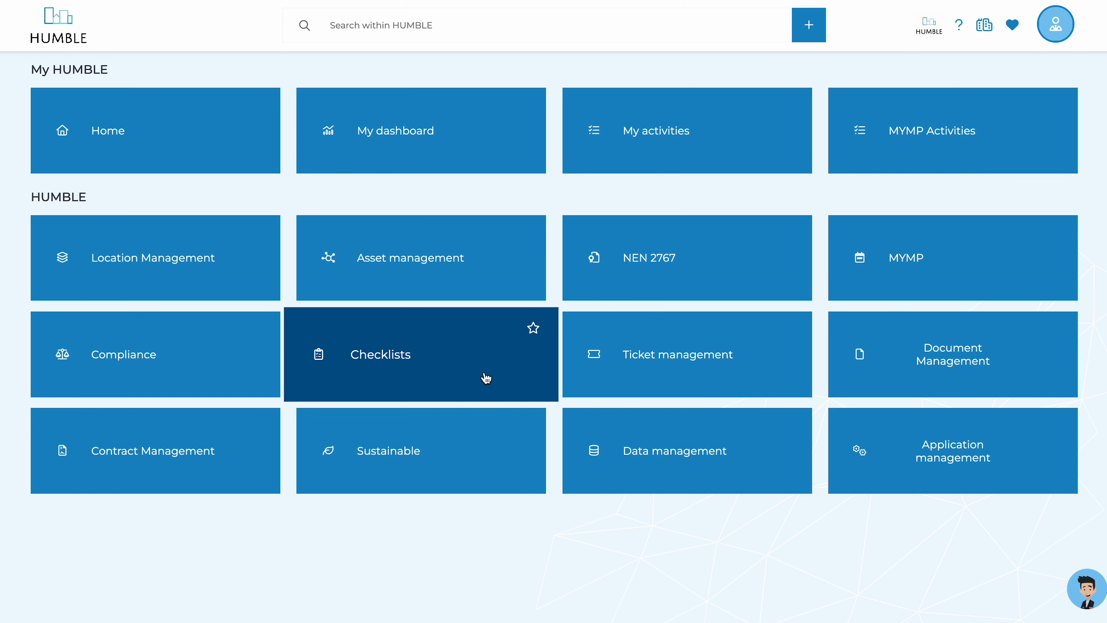
# - View the Checklist Brandveiligheid questions from the Checklists list and scroll through them
pyautogui.click(421, 354)
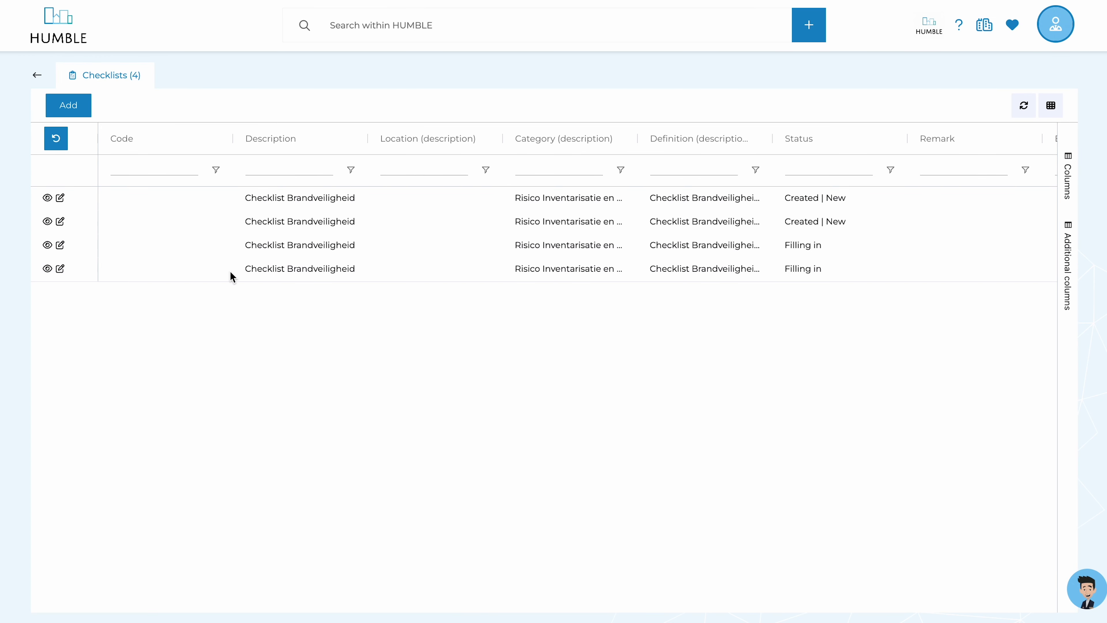
pyautogui.click(46, 197)
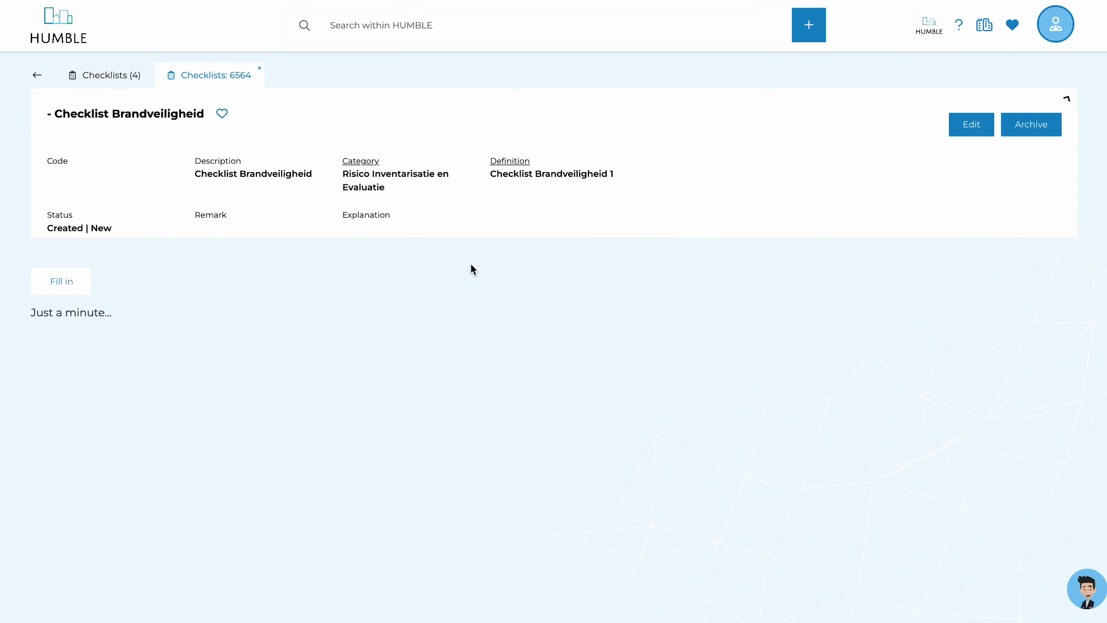
pyautogui.click(60, 280)
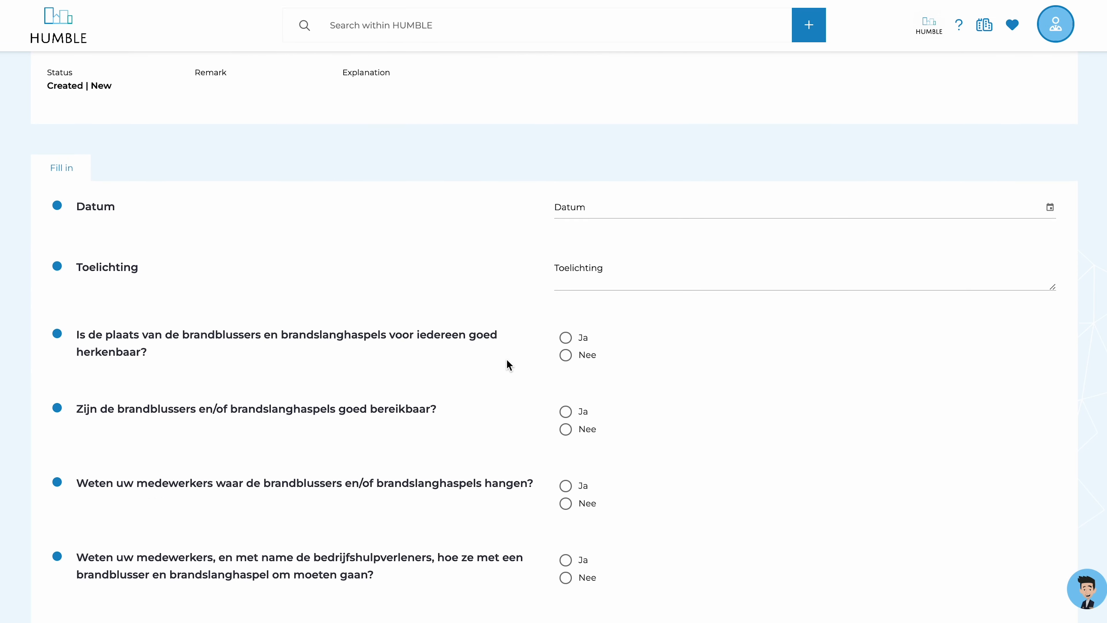
pyautogui.scroll(-3)
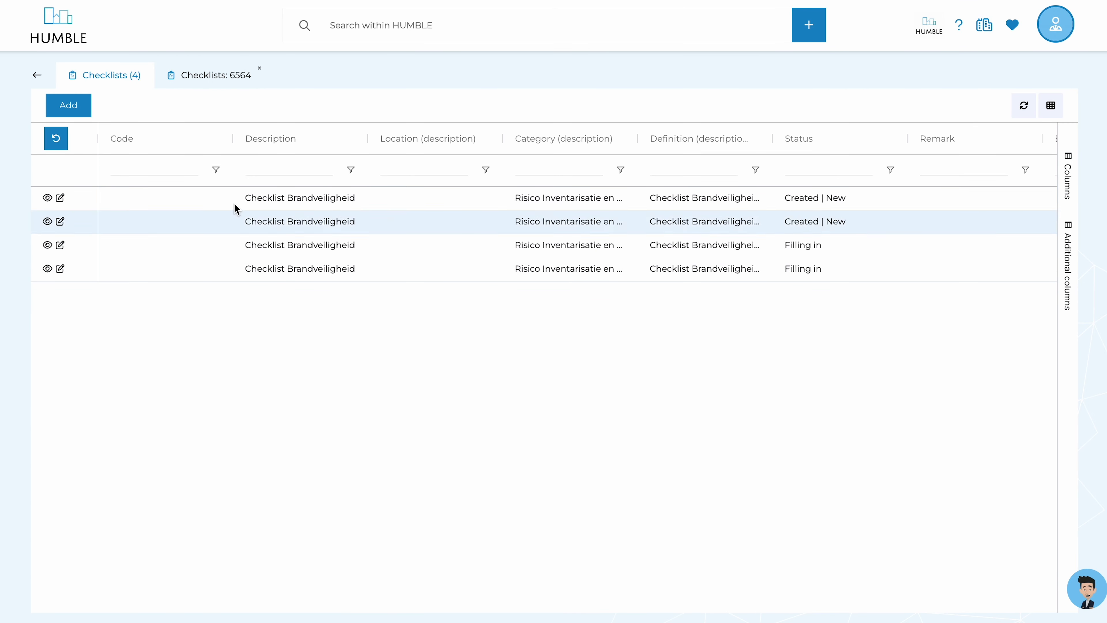
pyautogui.click(68, 105)
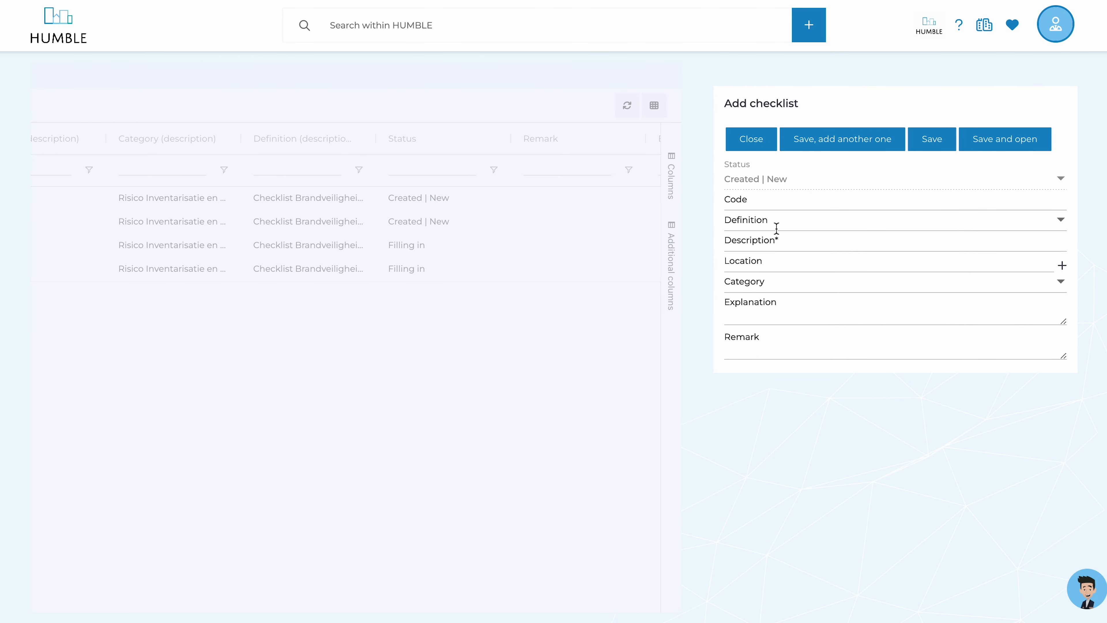
pyautogui.moveTo(1063, 284)
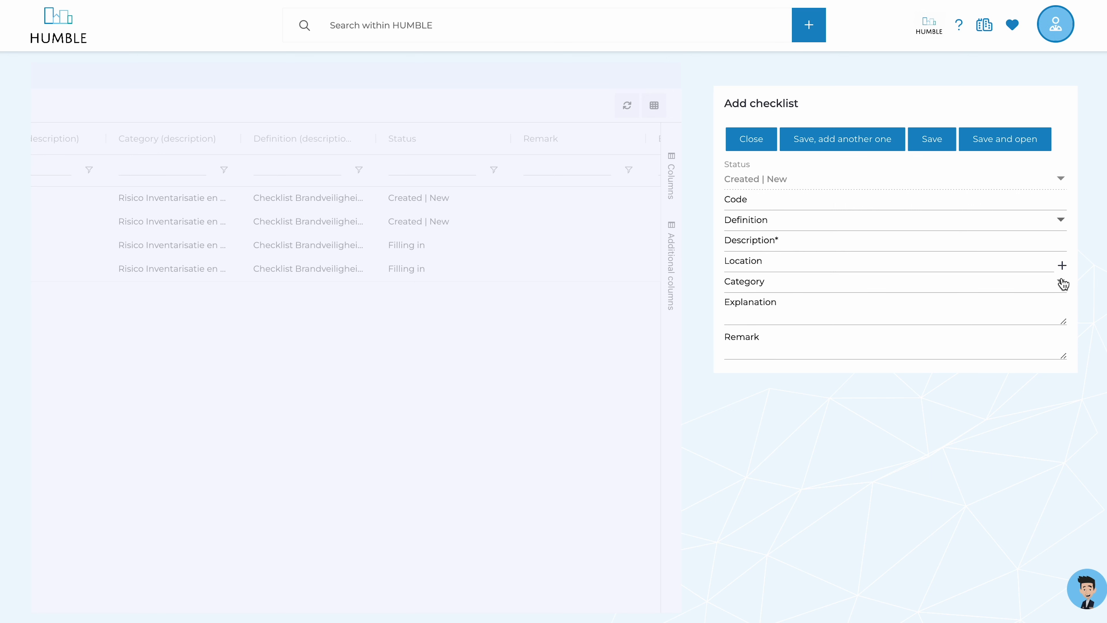
pyautogui.click(1062, 284)
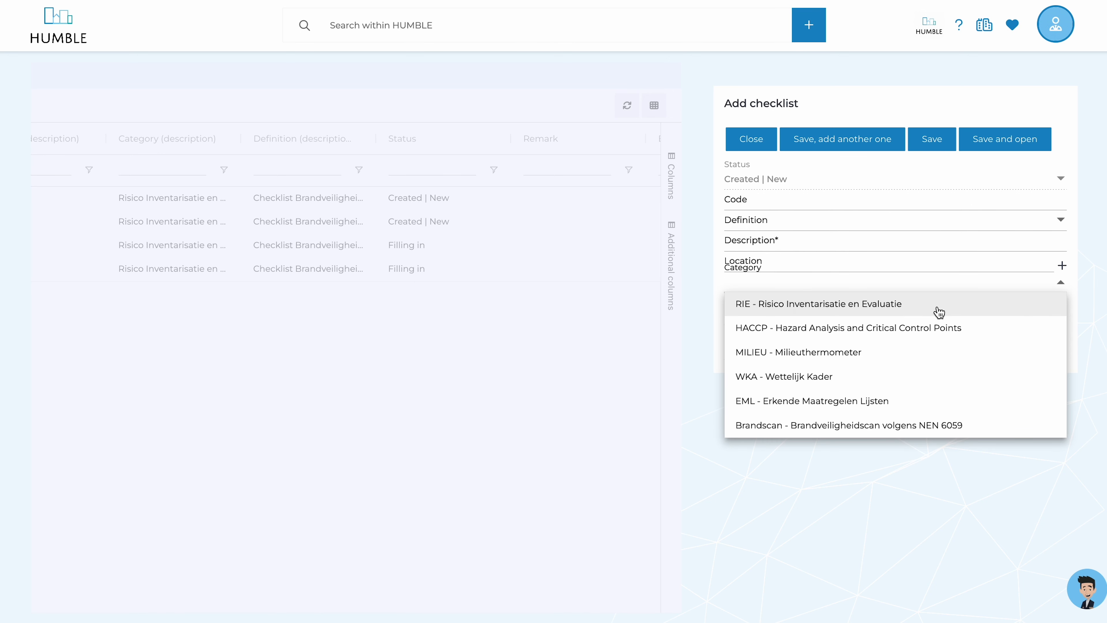
pyautogui.moveTo(935, 401)
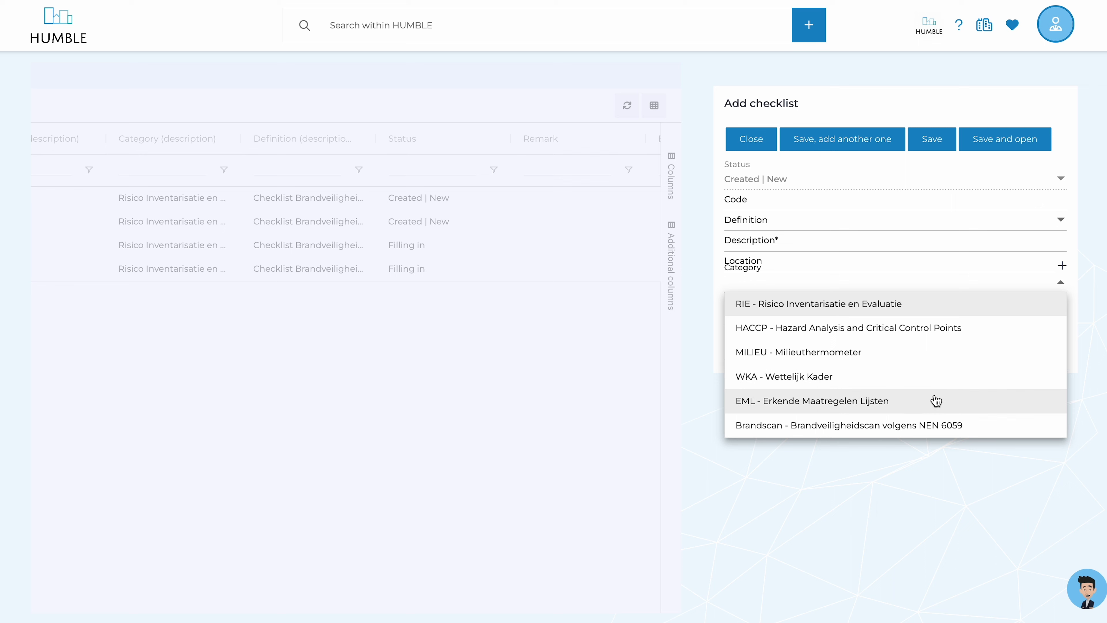
pyautogui.moveTo(841, 249)
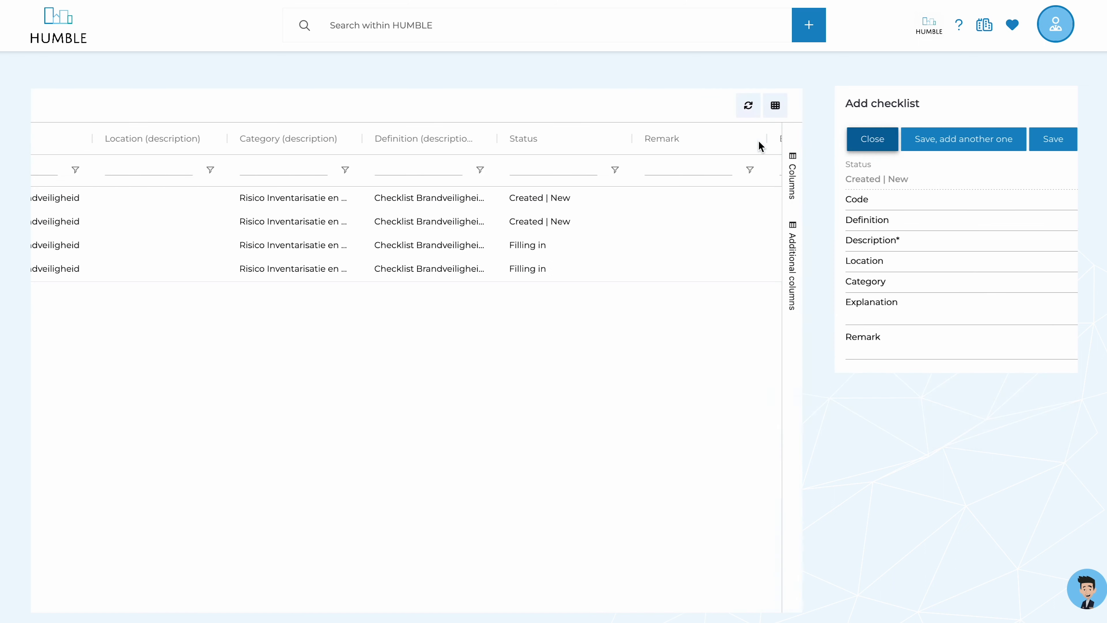
pyautogui.click(872, 139)
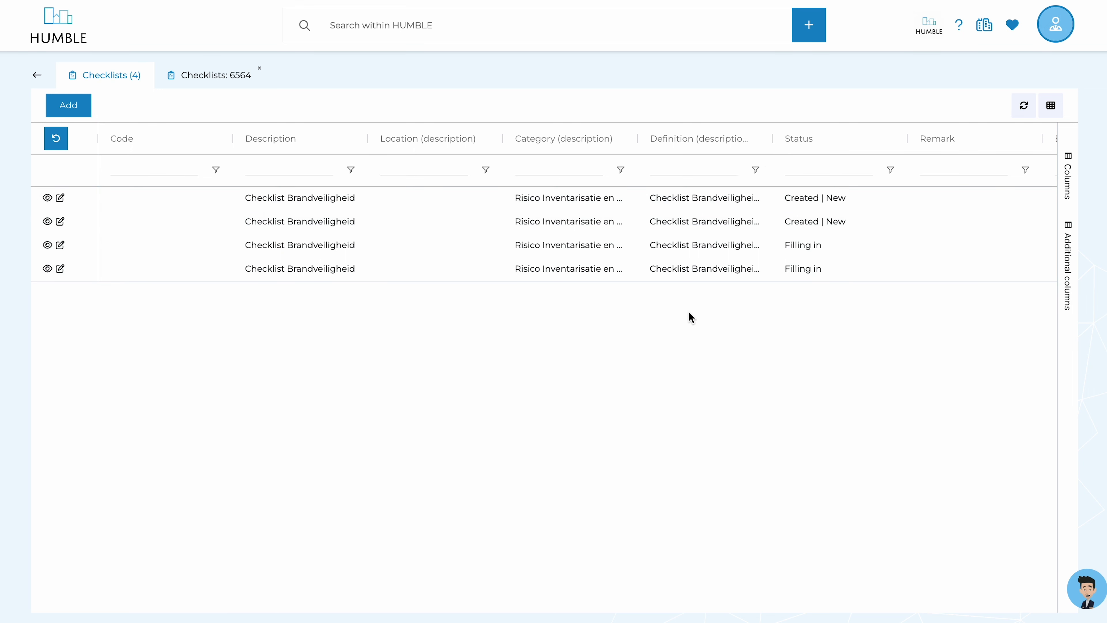
pyautogui.moveTo(207, 346)
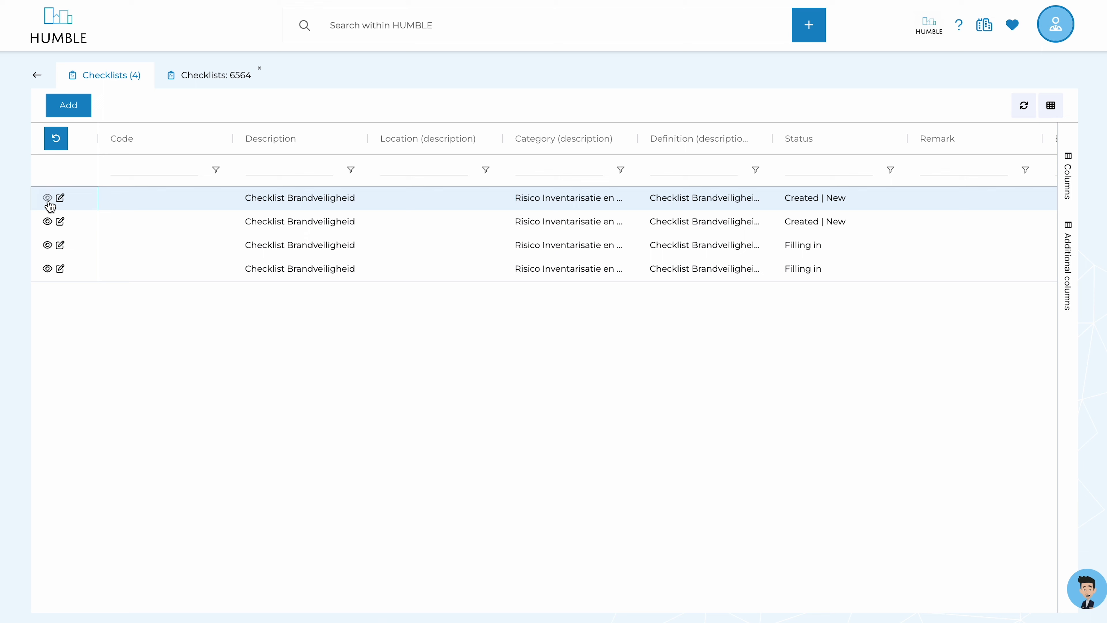
# - Answer Nee to the emergency responder and evacuation plan questions of the first checklist
pyautogui.click(47, 197)
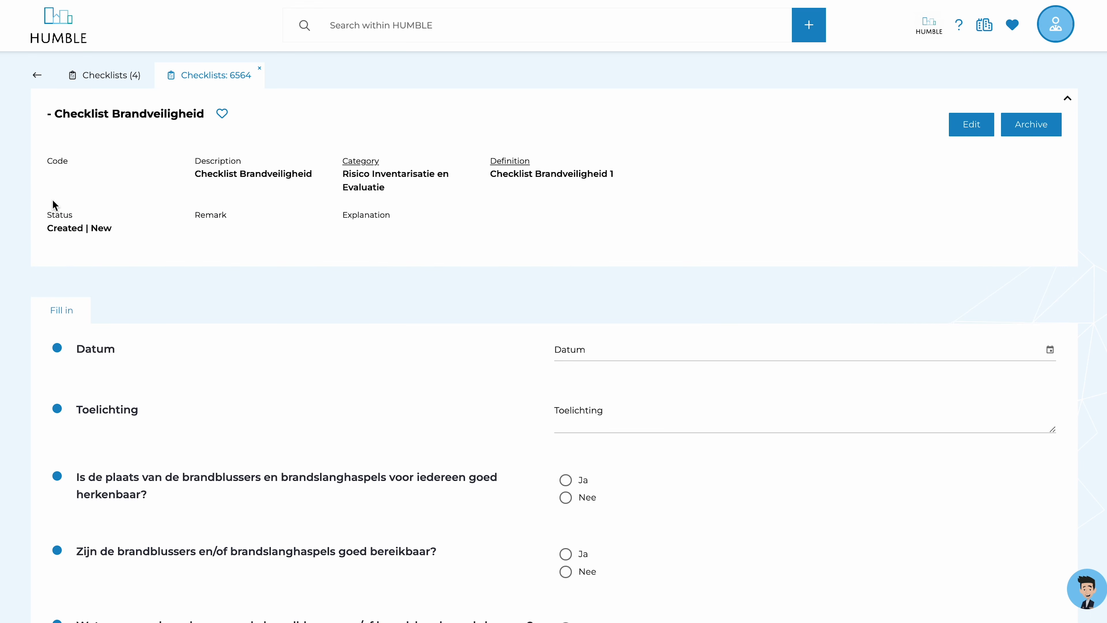
pyautogui.moveTo(101, 196)
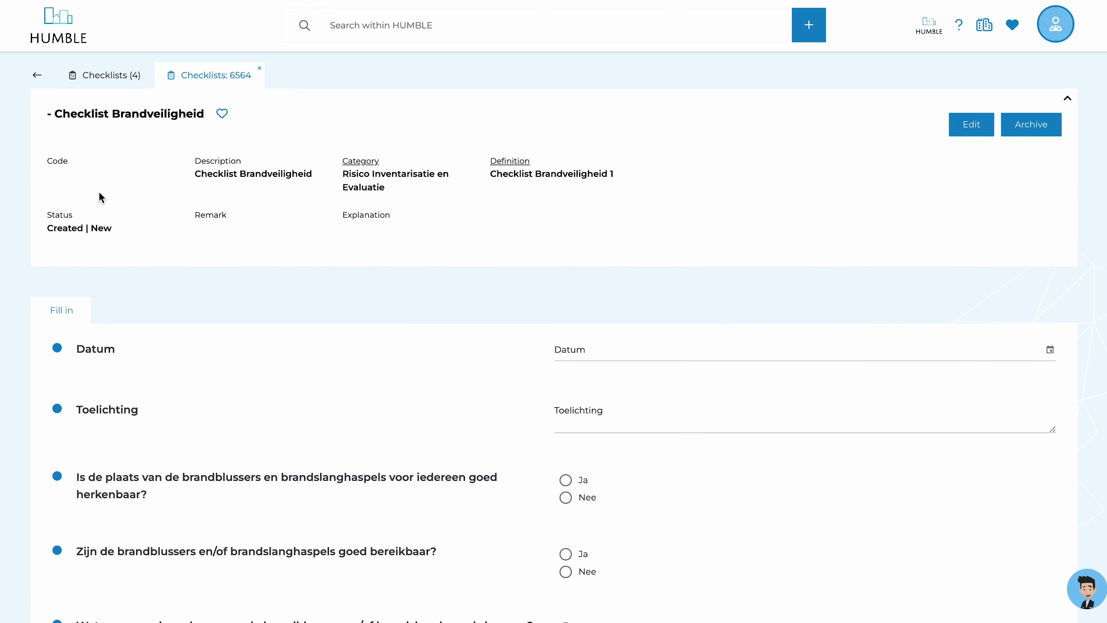
pyautogui.moveTo(63, 150)
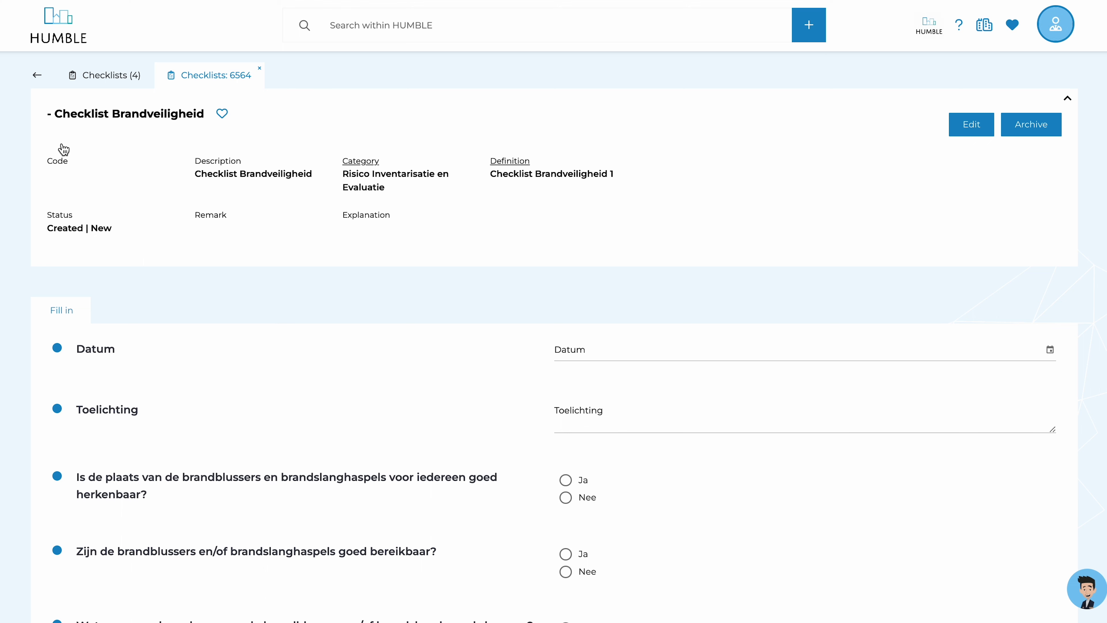
pyautogui.scroll(-3)
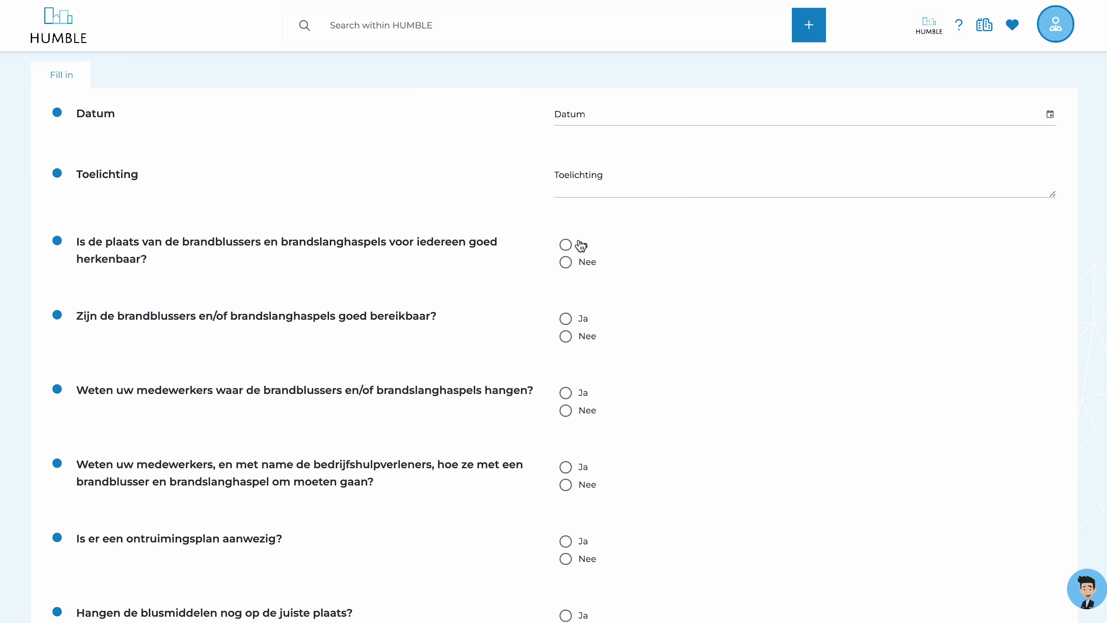
pyautogui.scroll(-3)
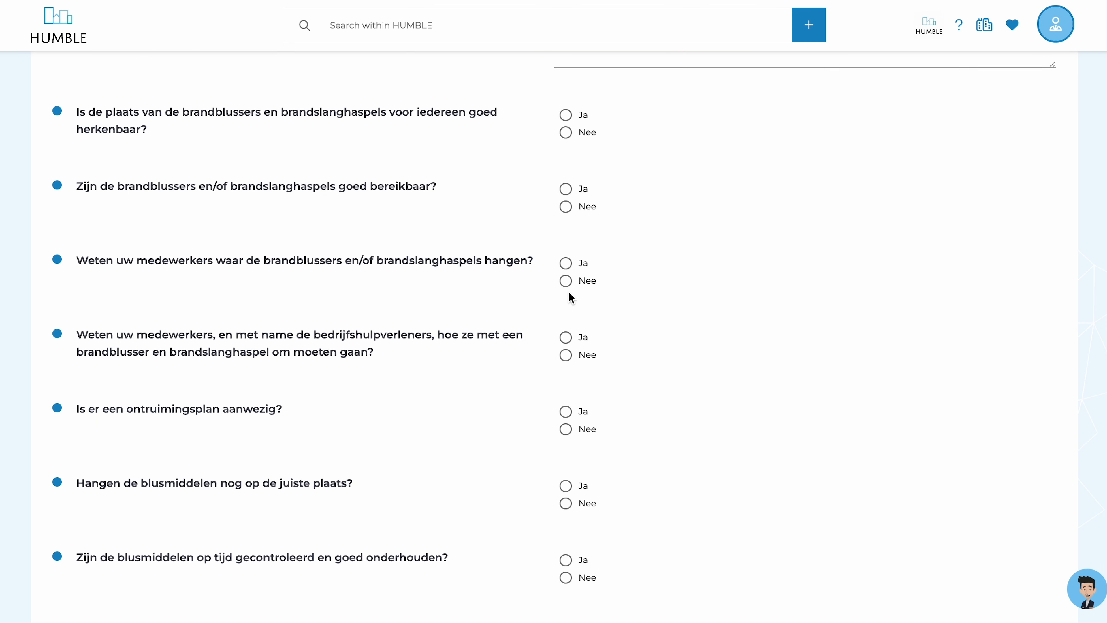
pyautogui.click(565, 280)
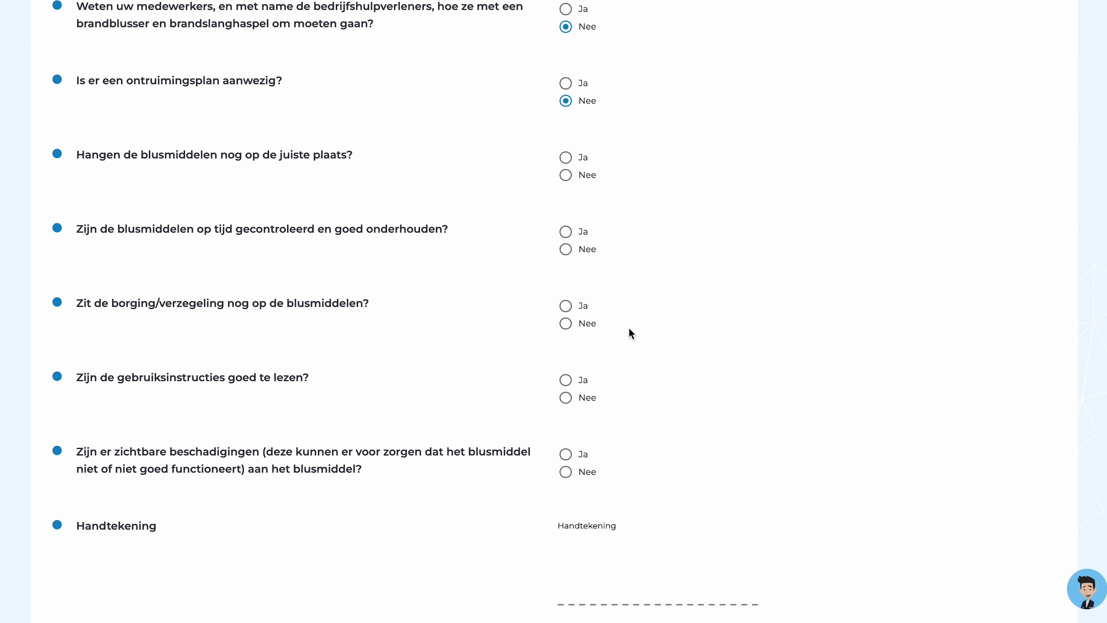
pyautogui.scroll(-3)
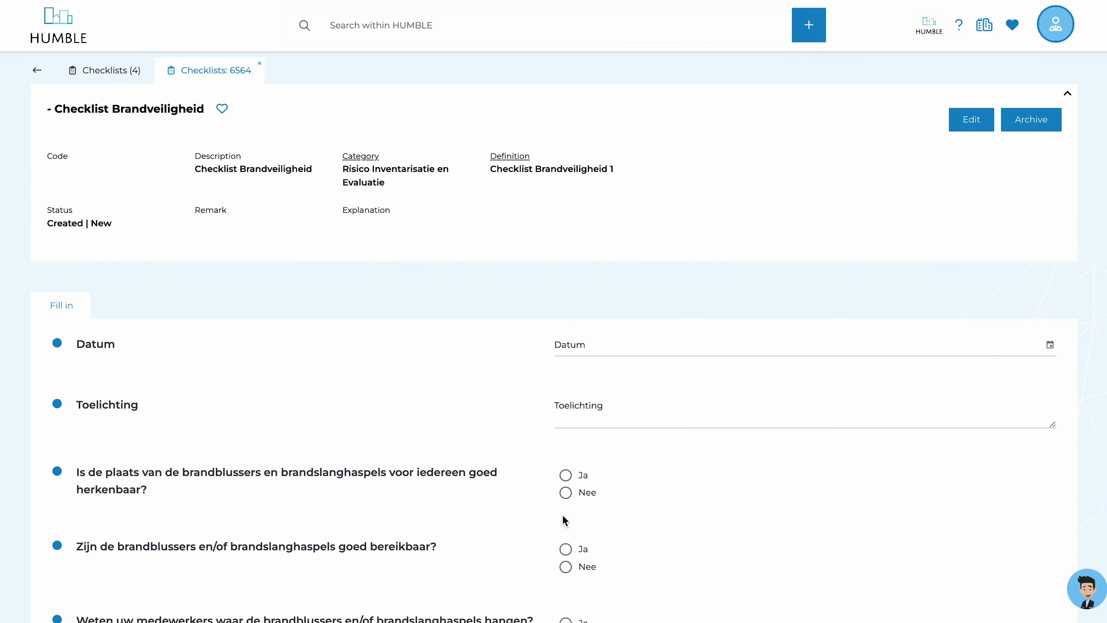
# - Reach Checklist management via the home overview and the Data management tile
pyautogui.click(37, 70)
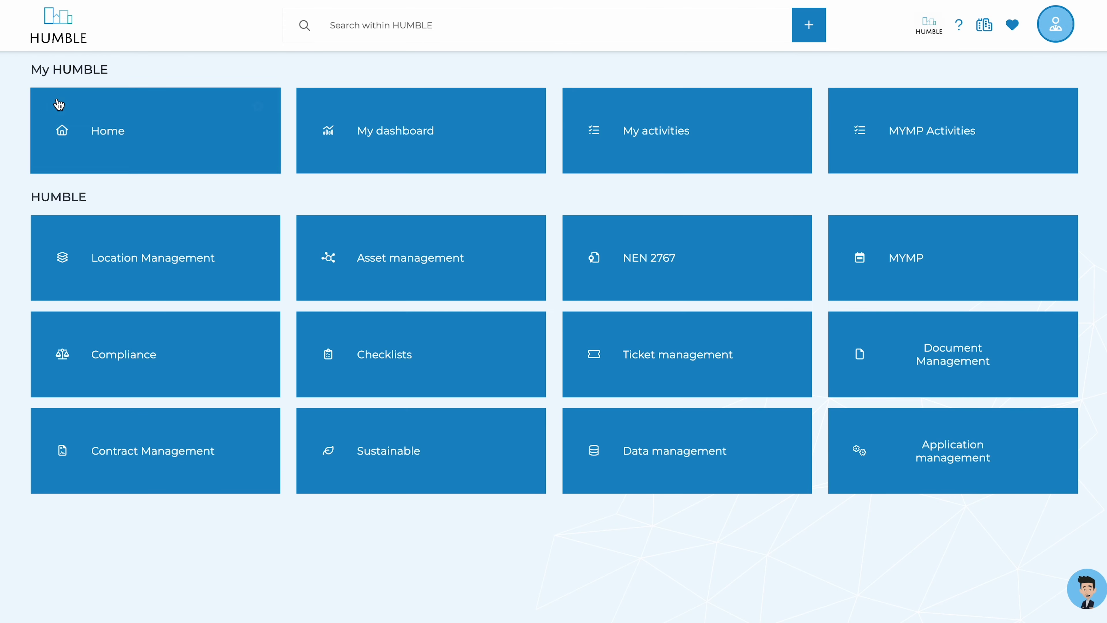
pyautogui.click(673, 450)
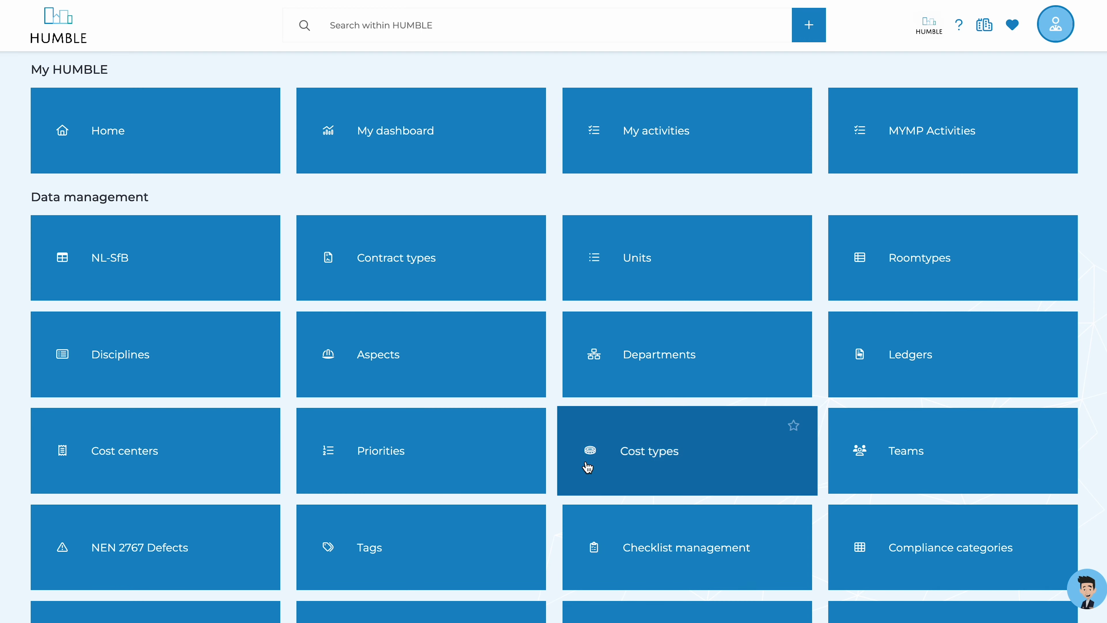
pyautogui.click(686, 547)
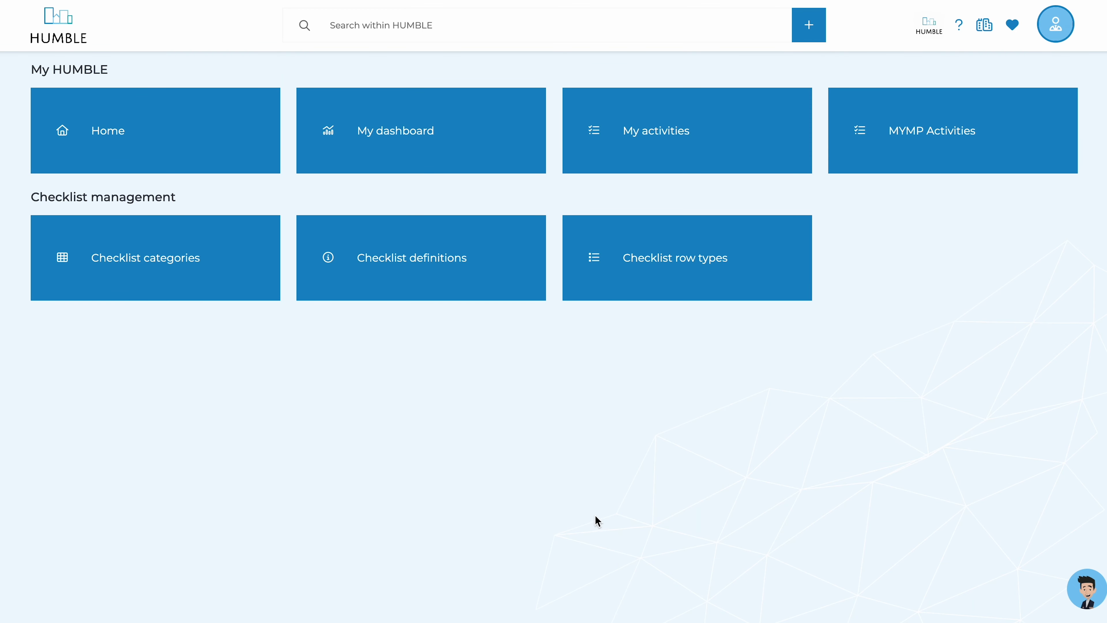
pyautogui.moveTo(459, 439)
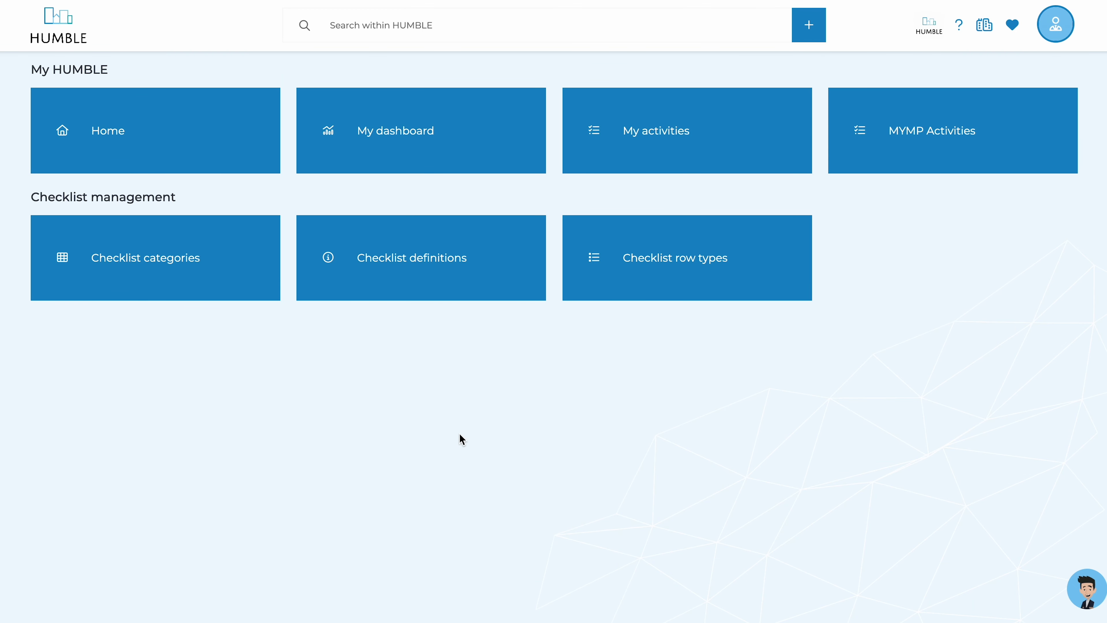
pyautogui.moveTo(604, 287)
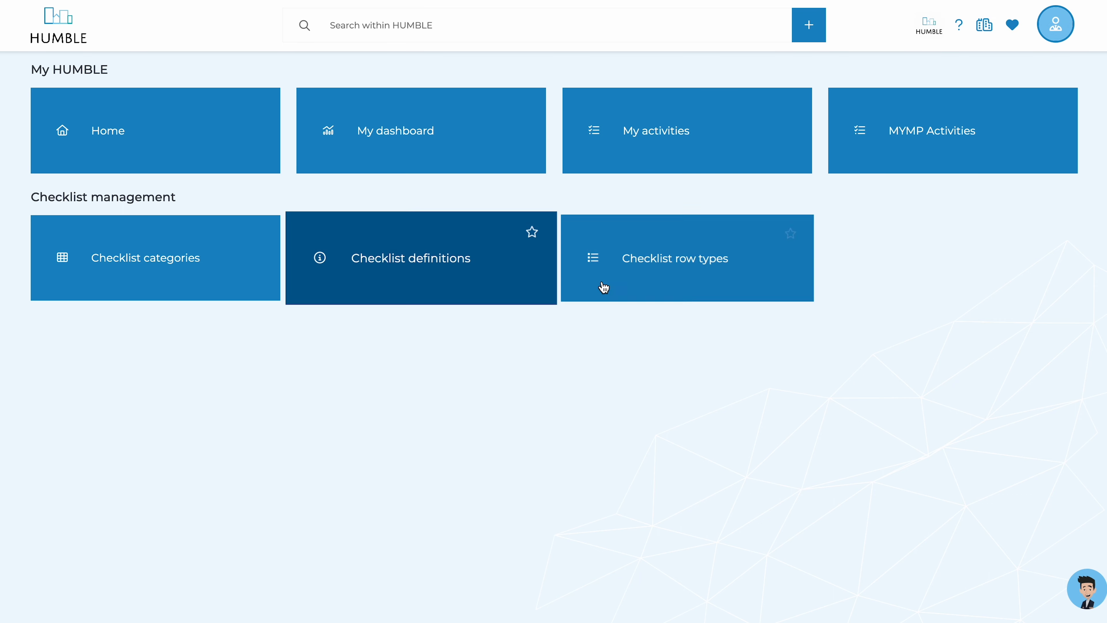
pyautogui.moveTo(440, 272)
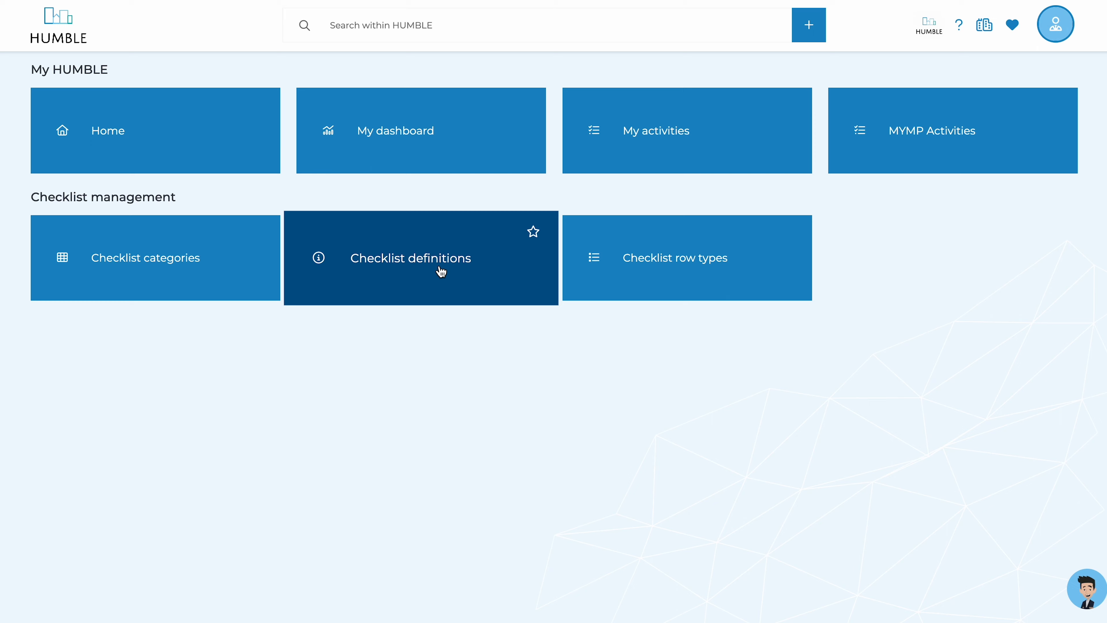
# - View the Brand checklist definition, then dismiss the Add checklist definition form unsaved
pyautogui.click(420, 257)
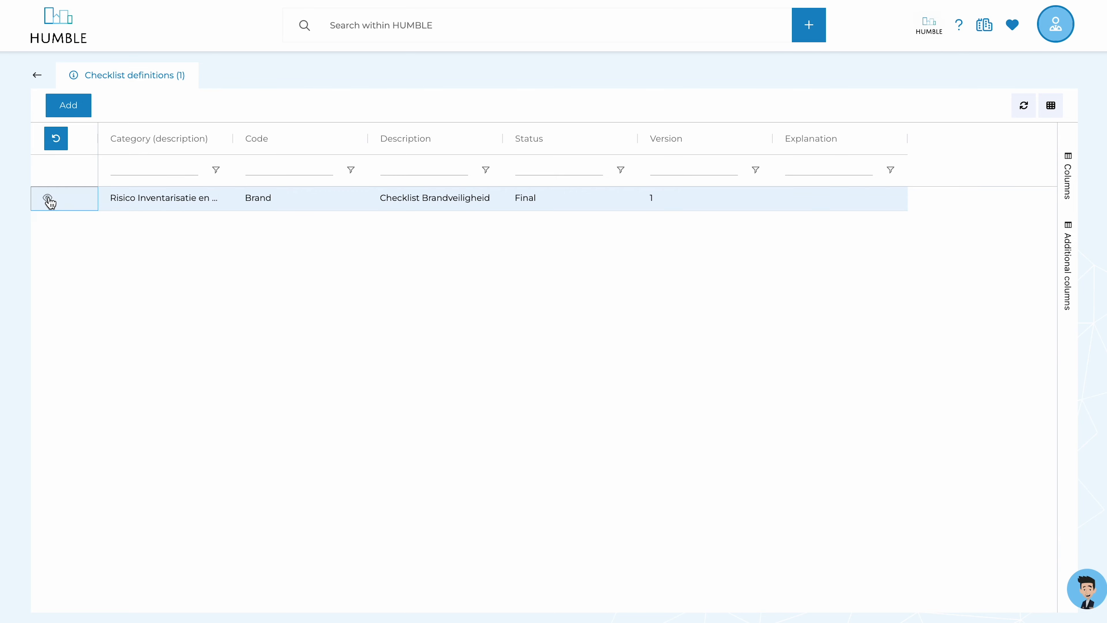
pyautogui.click(50, 199)
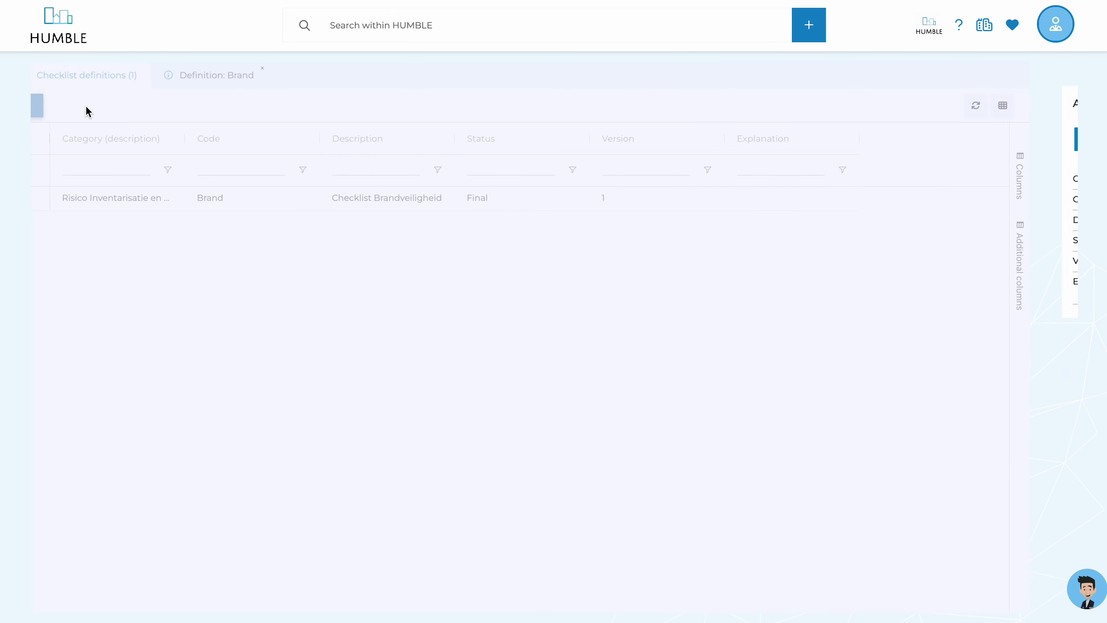
pyautogui.click(809, 25)
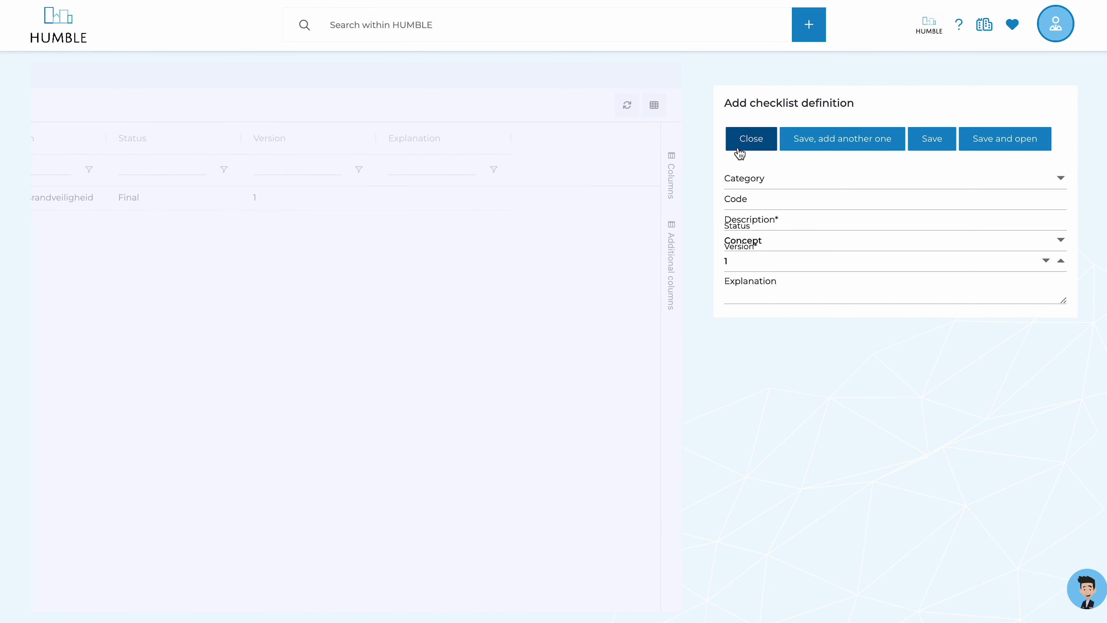
pyautogui.click(751, 139)
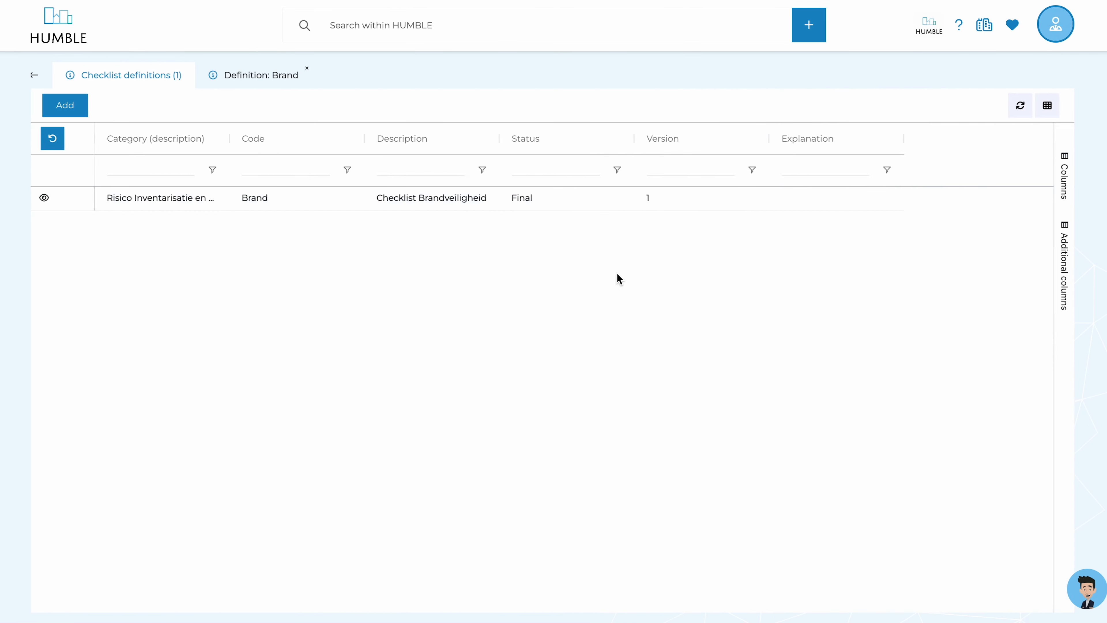